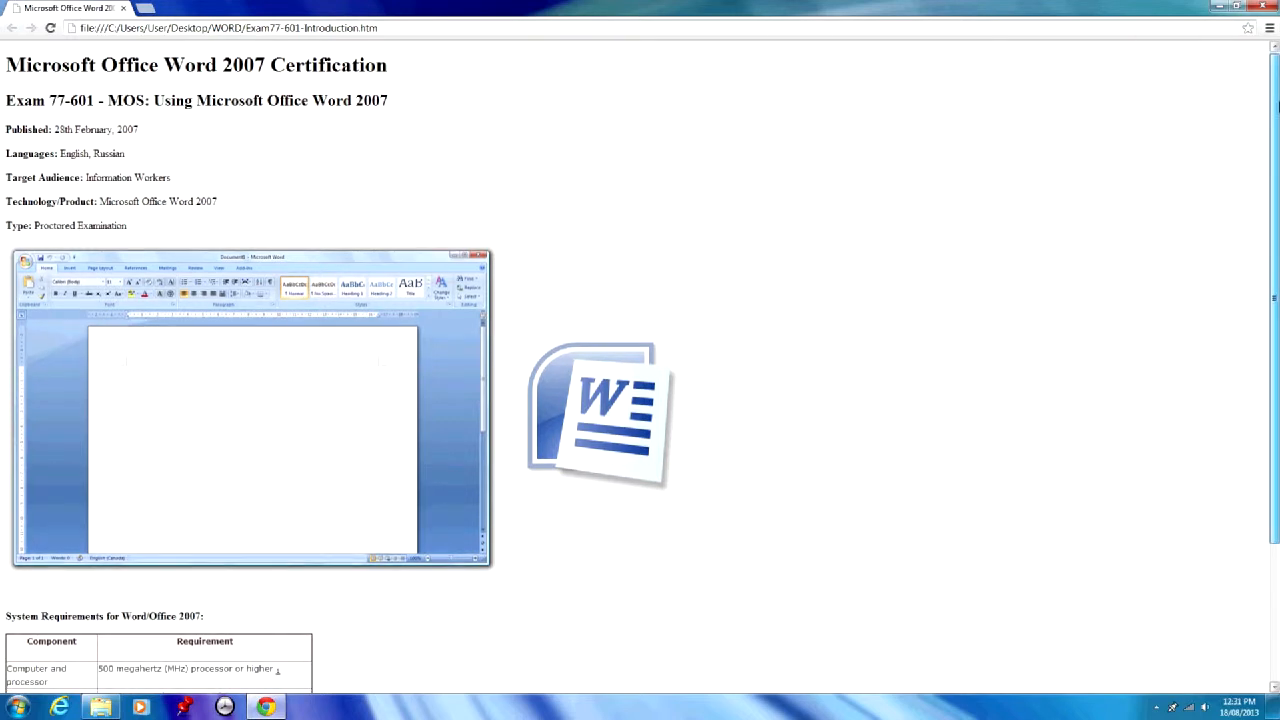
pyautogui.scroll(-3)
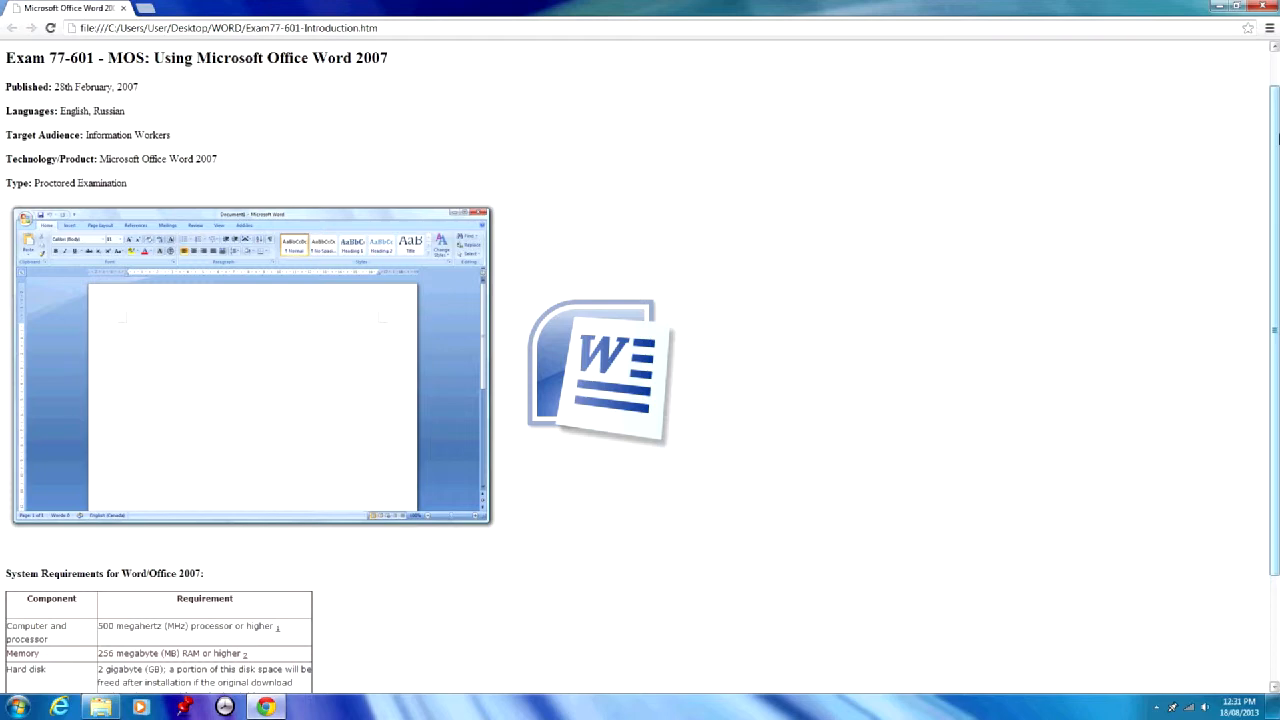
pyautogui.scroll(-3)
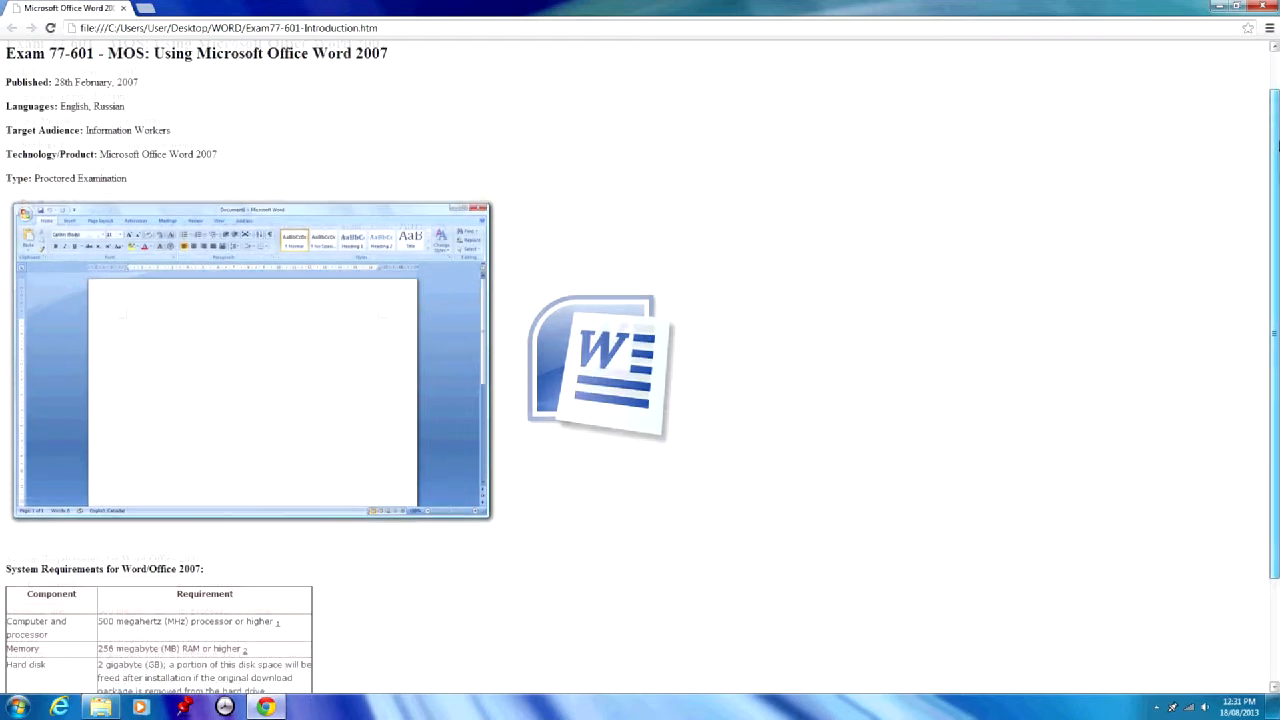
pyautogui.scroll(-3)
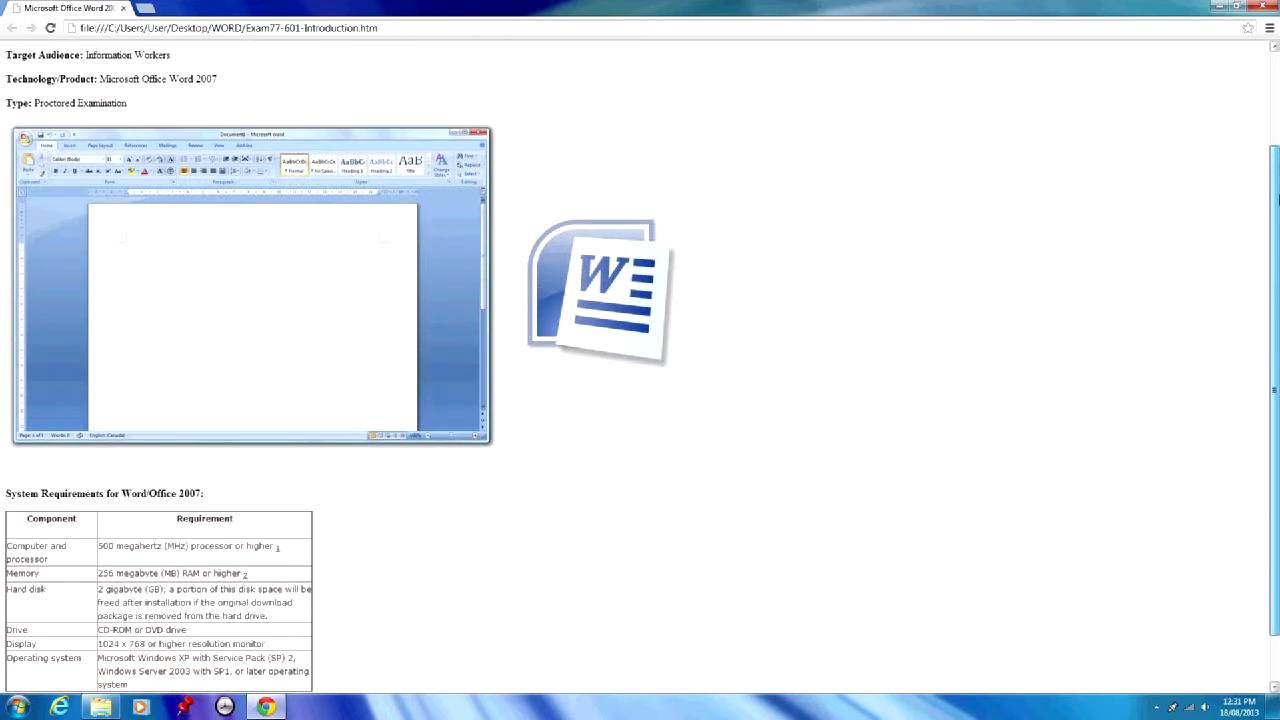
pyautogui.scroll(-3)
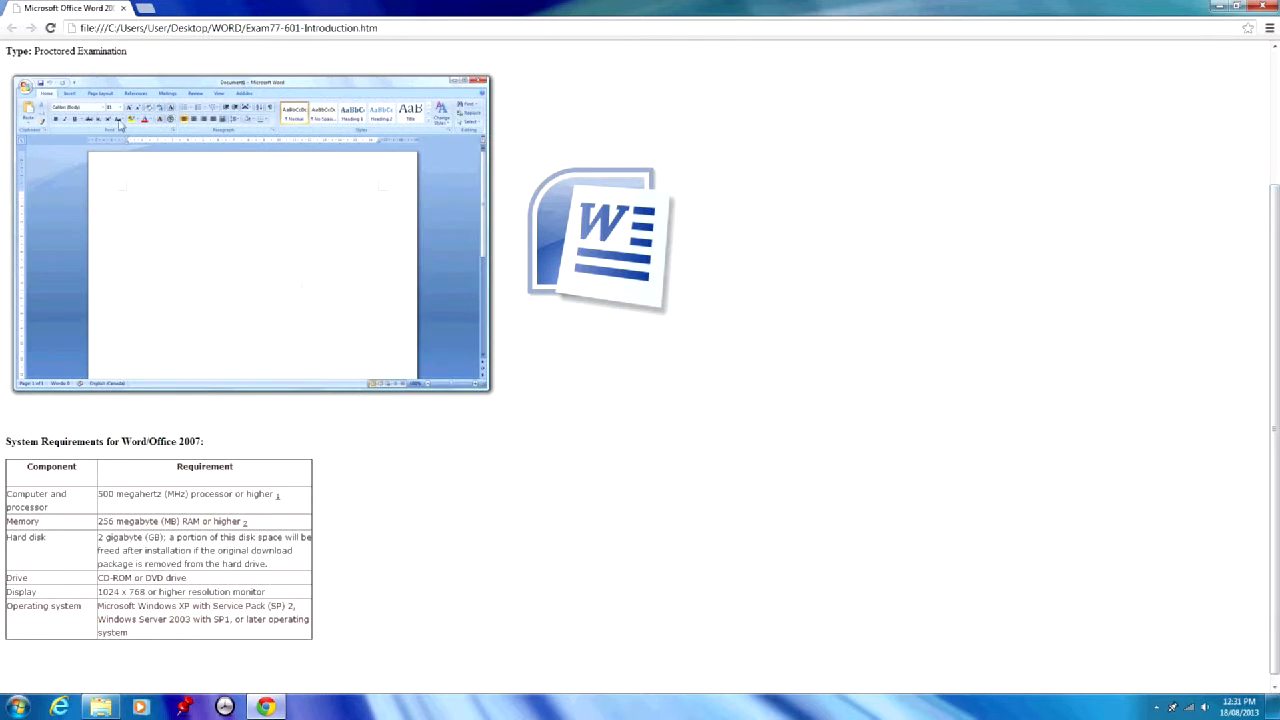
pyautogui.moveTo(464, 224)
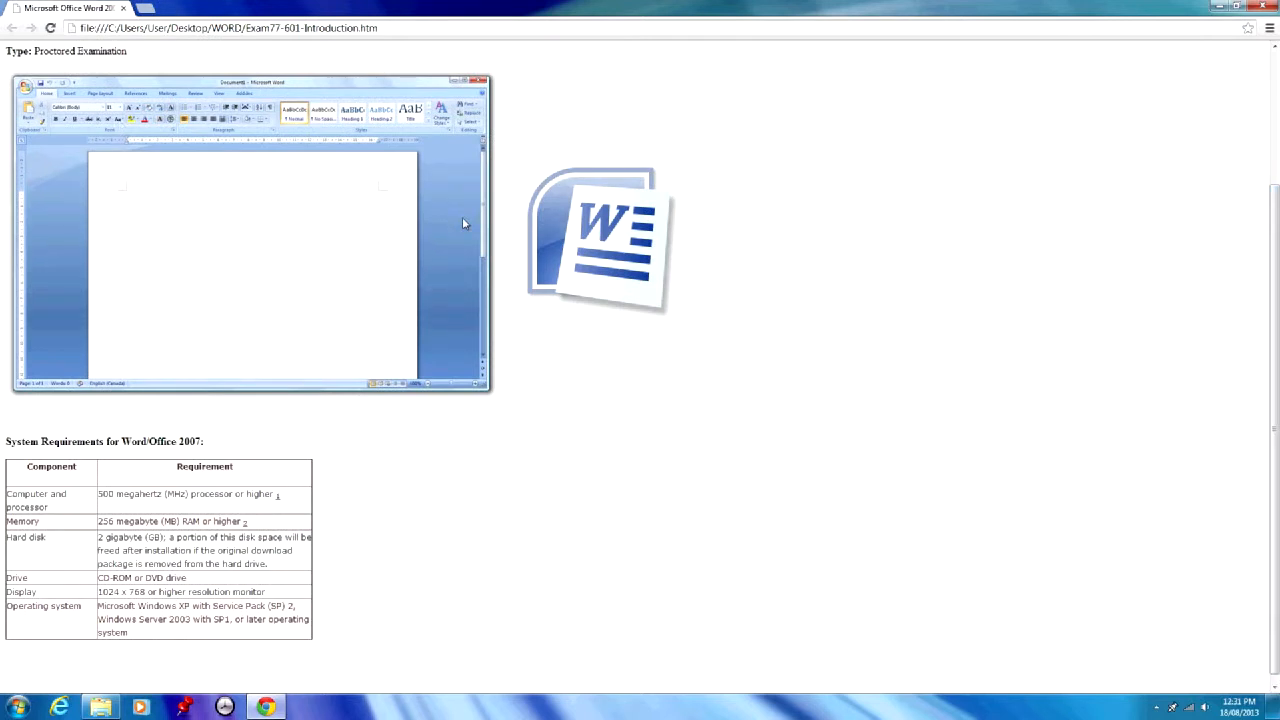
pyautogui.scroll(-3)
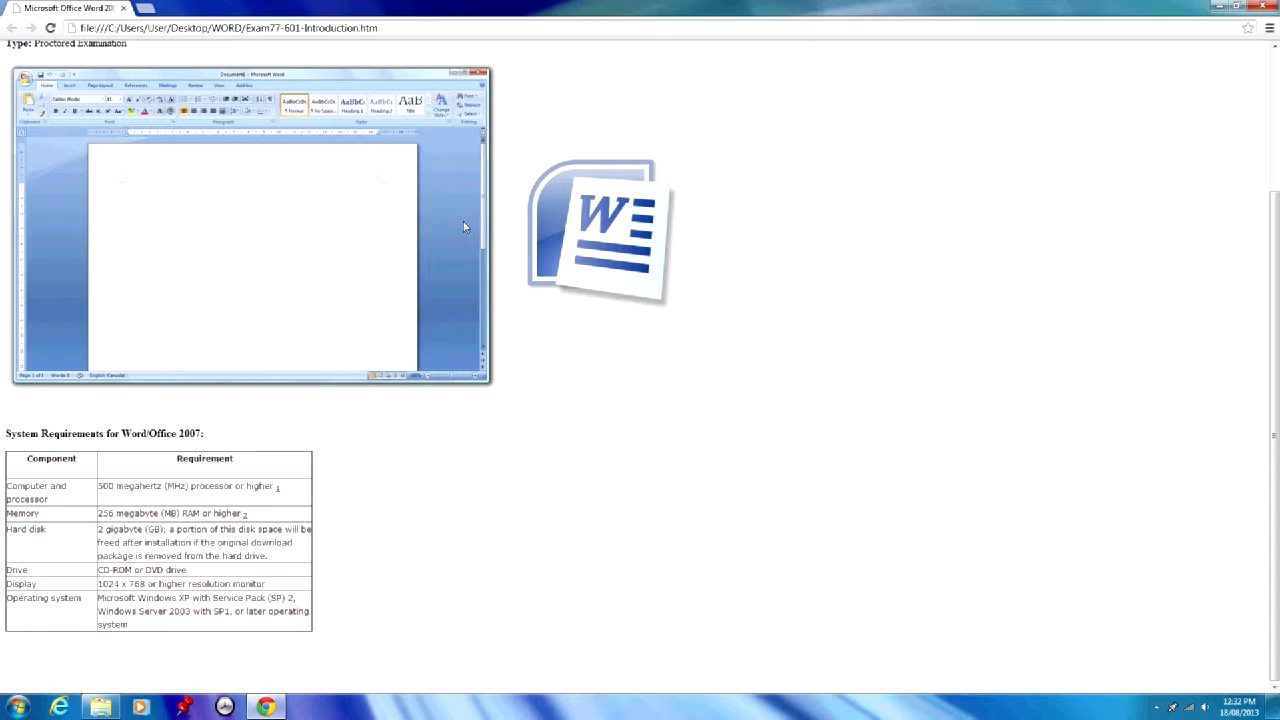
pyautogui.moveTo(456, 228)
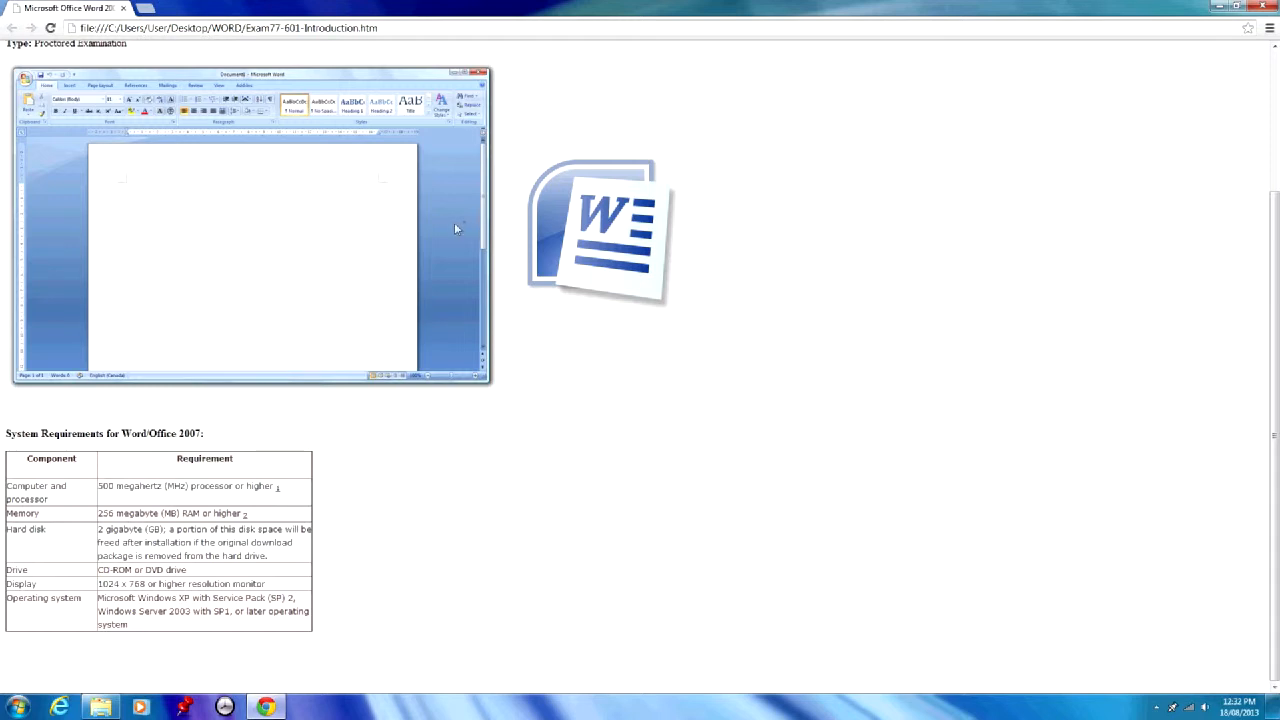
pyautogui.moveTo(98, 496)
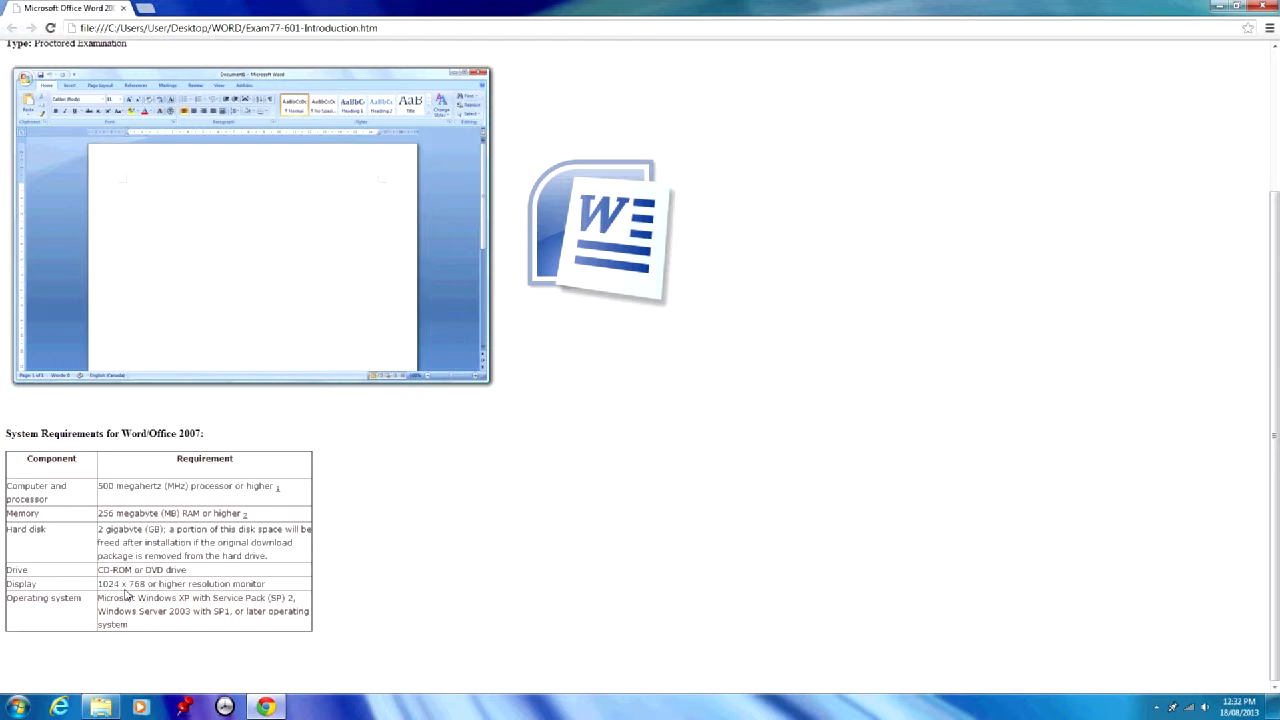
pyautogui.moveTo(224, 564)
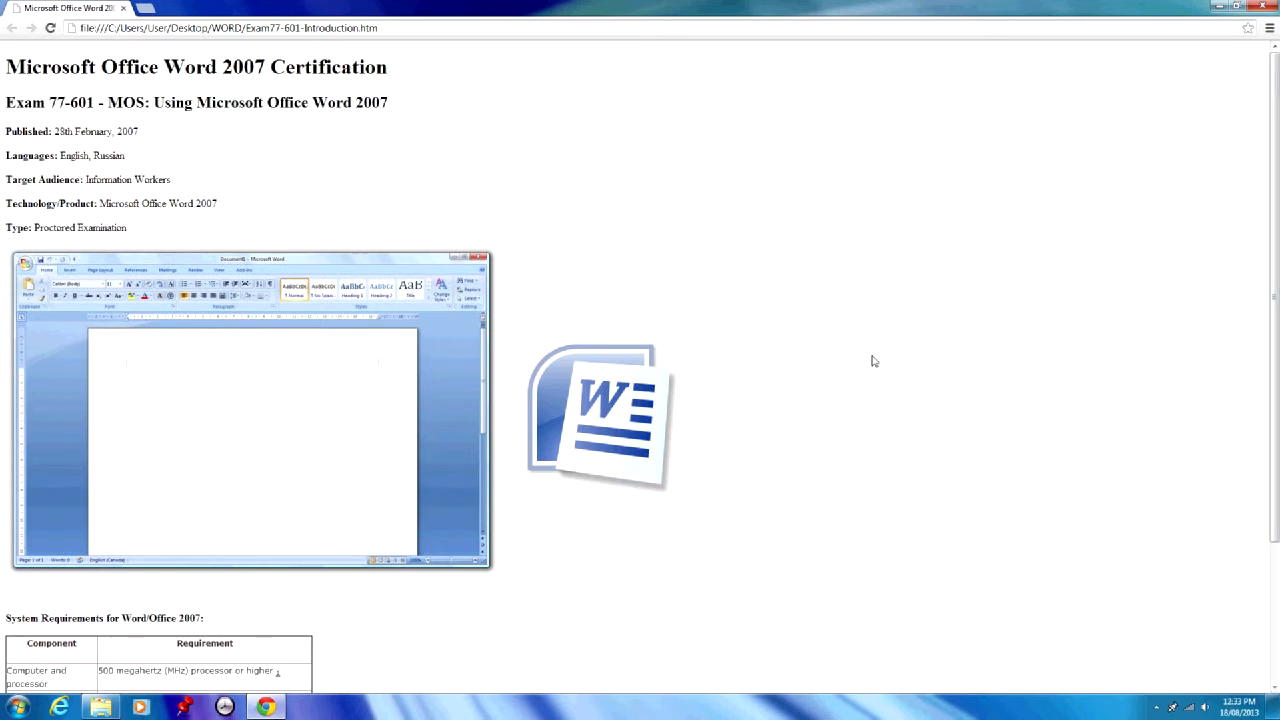
pyautogui.moveTo(150, 8)
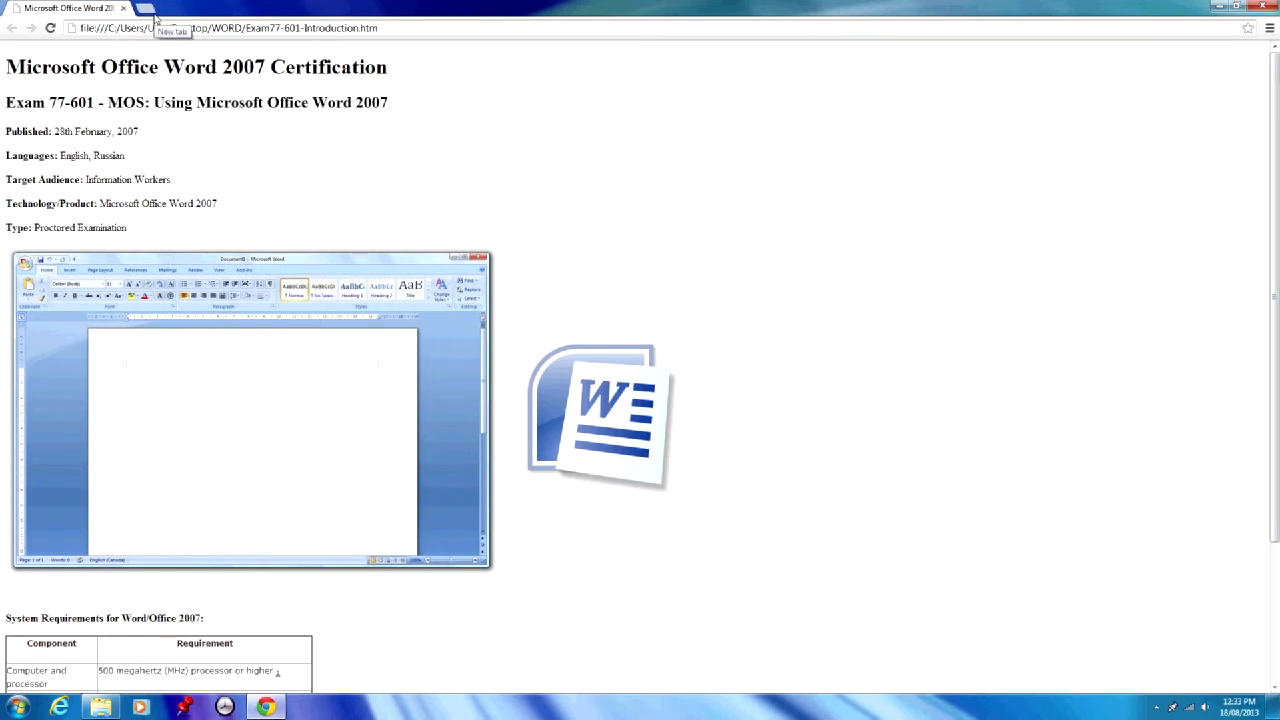
pyautogui.moveTo(188, 70)
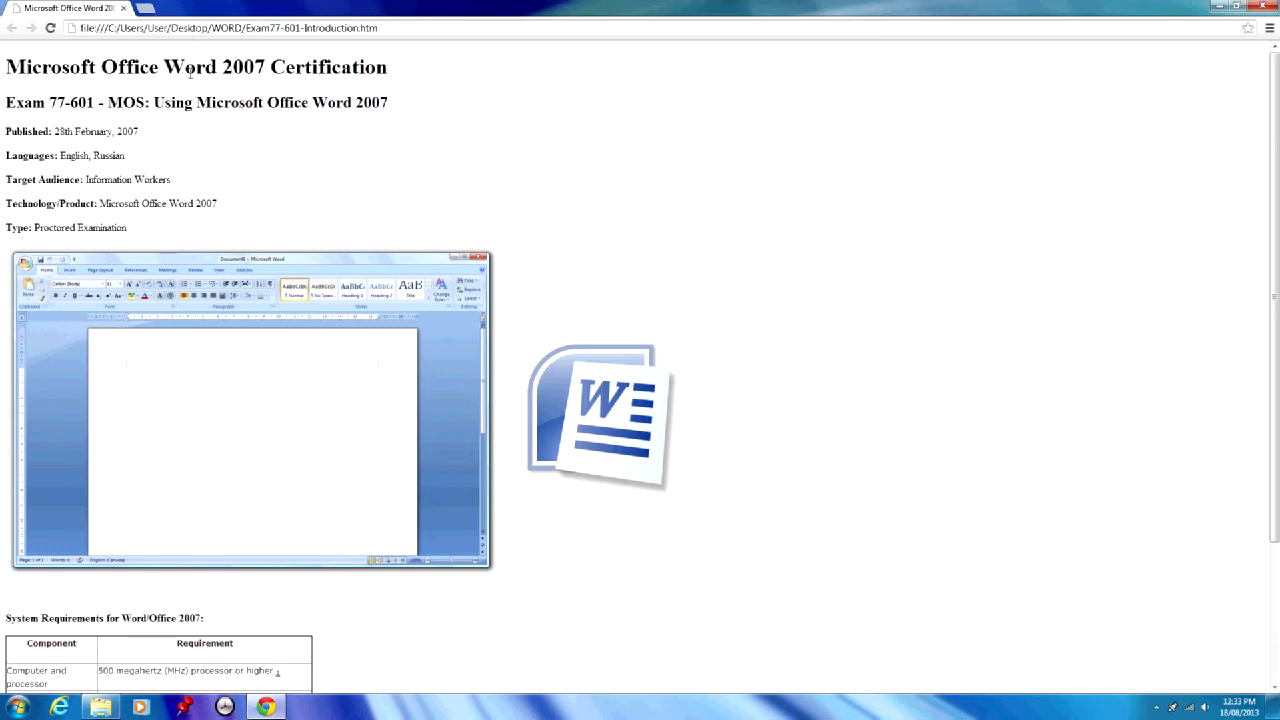